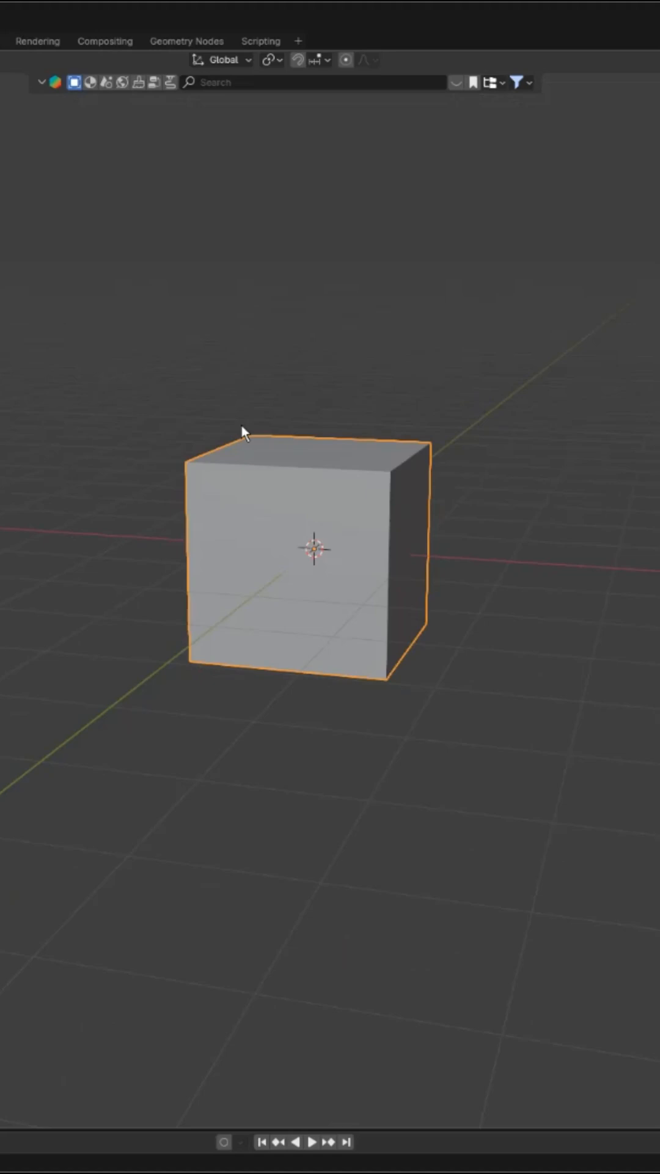
Repeat the duplicate-and-move with Shift+R until five evenly spaced cubes stand in a row
{"action": "key", "text": "shift+r"}
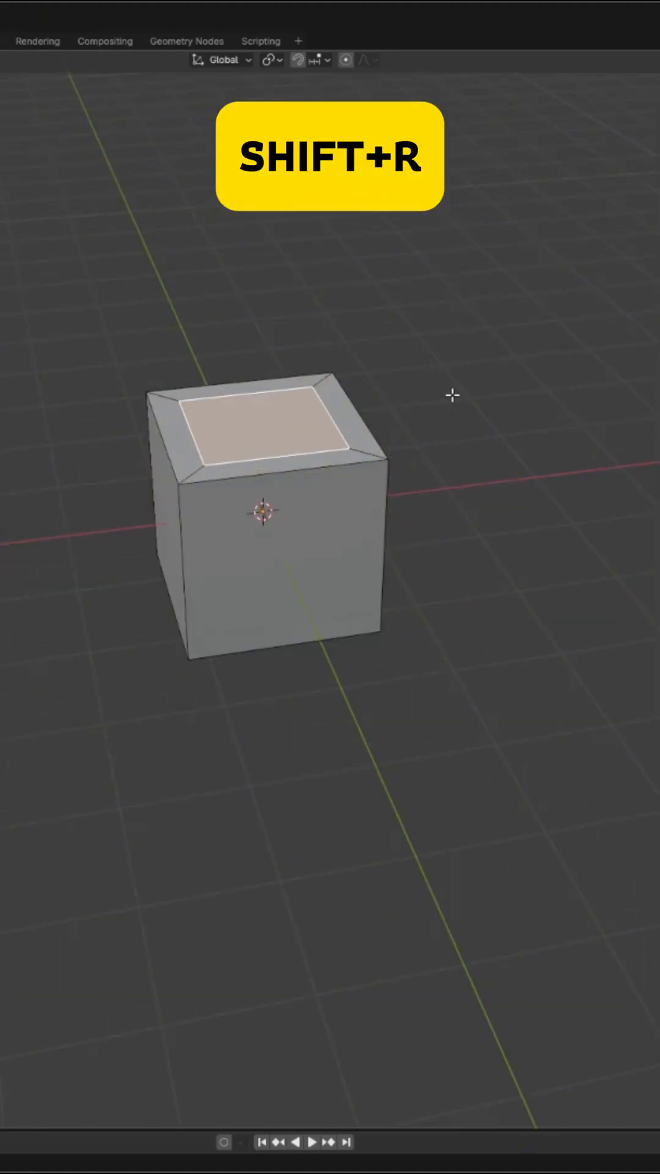
{"action": "key", "text": "shift+r"}
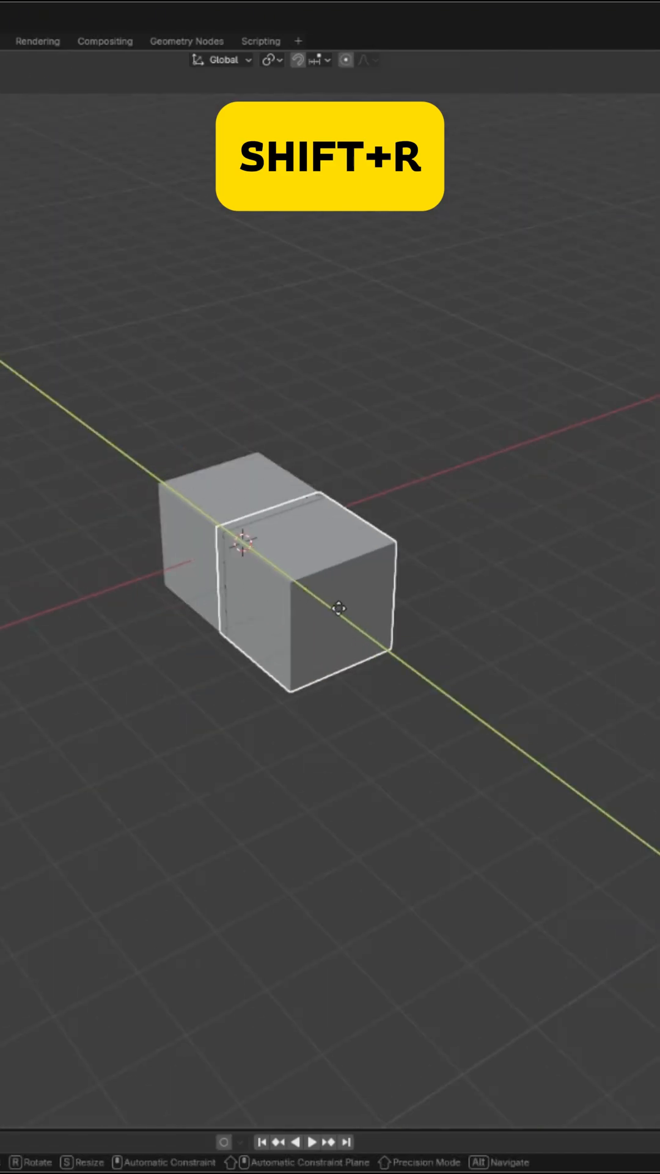
{"action": "key", "text": "shift+r"}
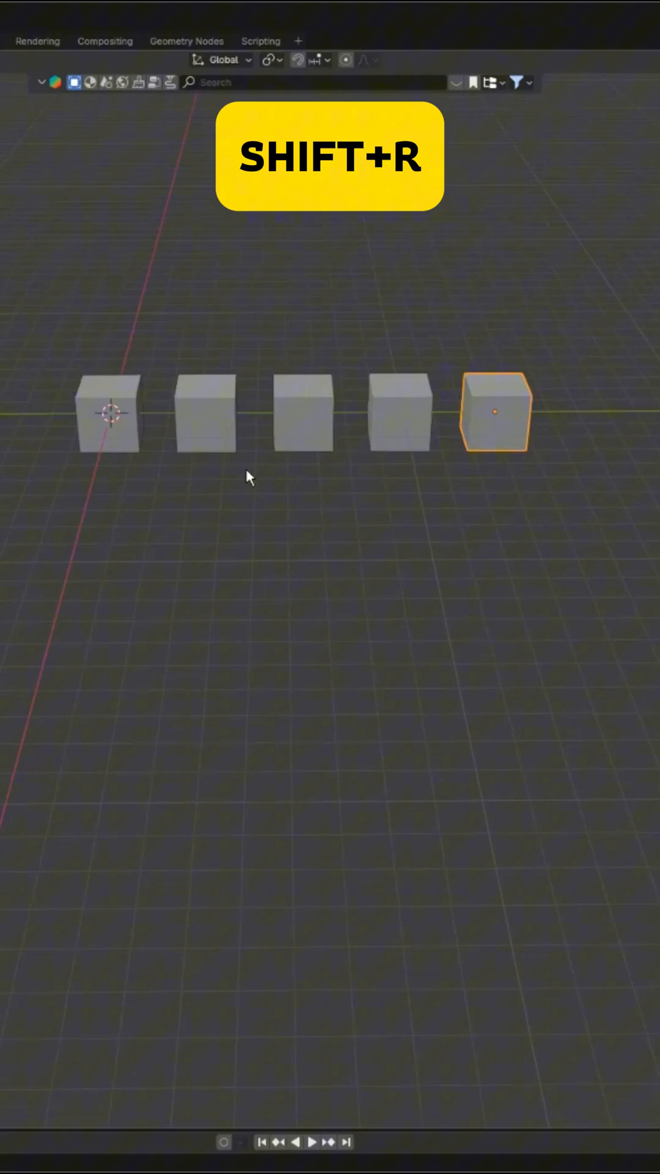
Clear the chair's distorted scale with Alt+S so it returns to its original proportions
{"action": "key", "text": "shift+r"}
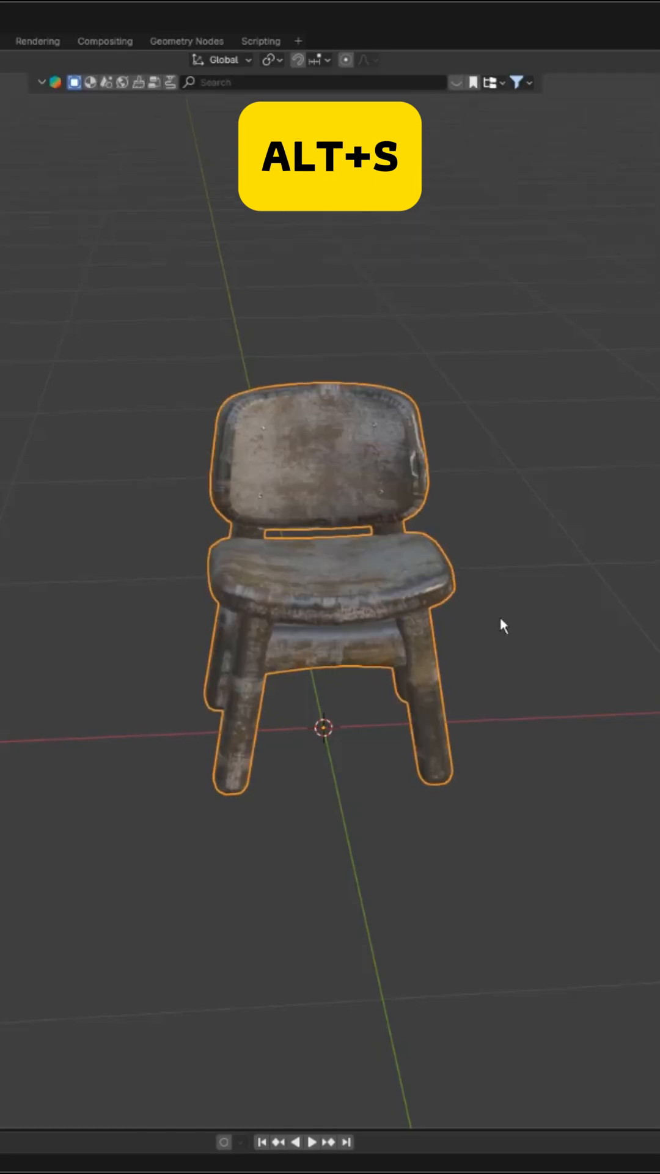
{"action": "key", "text": "alt+s"}
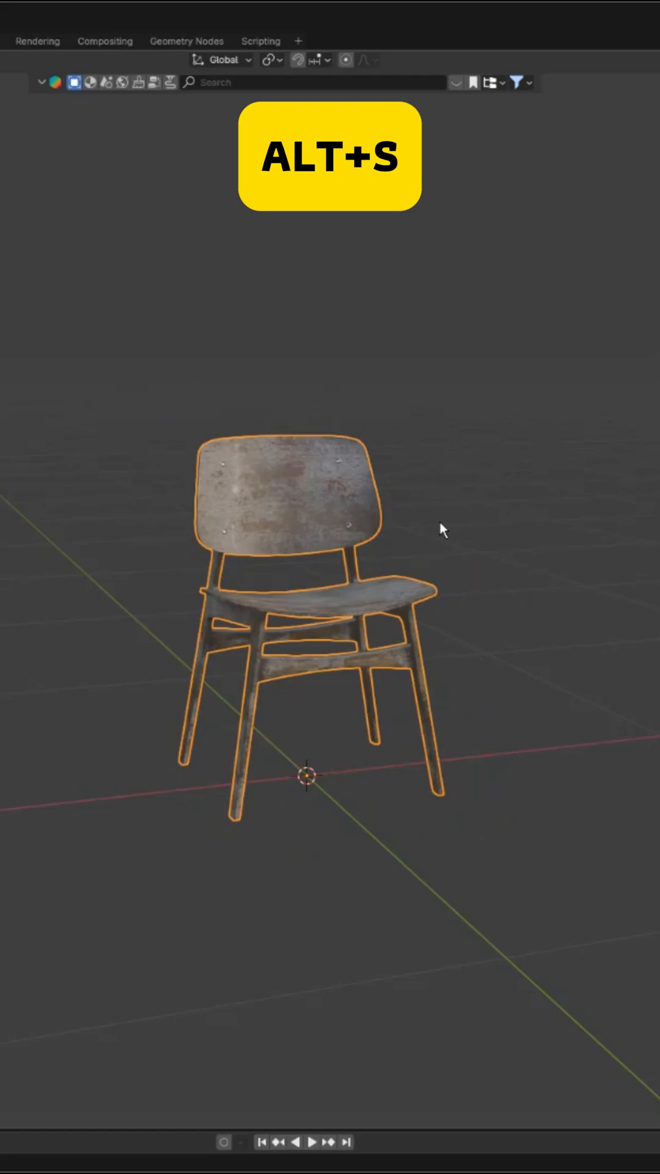
{"action": "key", "text": "alt+s"}
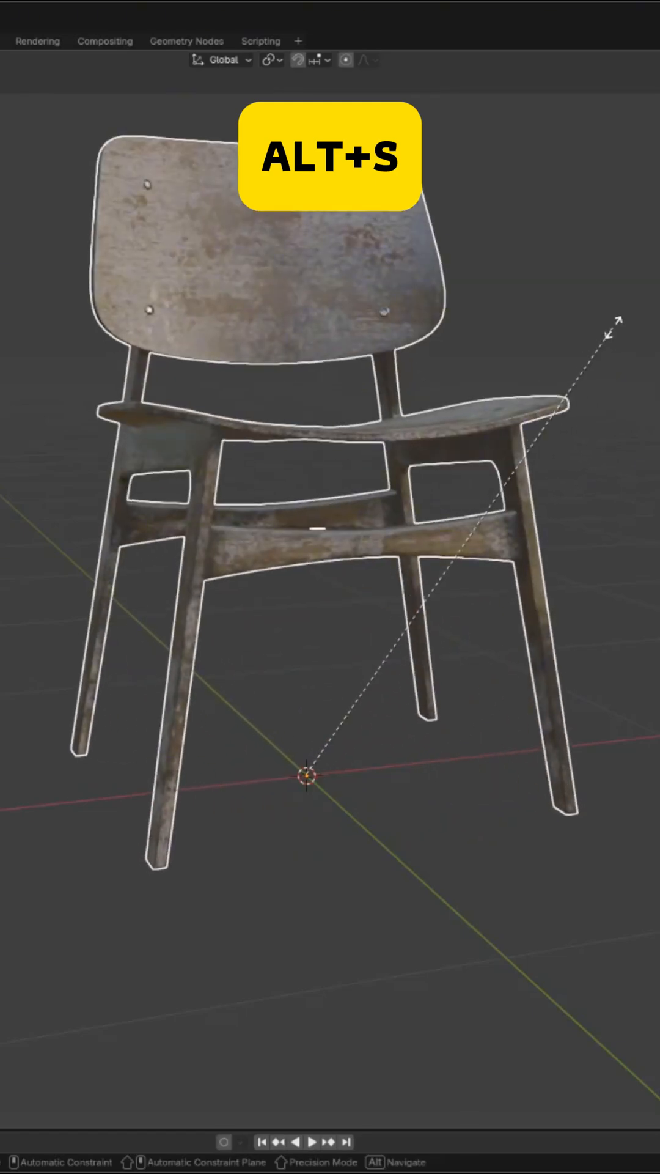
{"action": "key", "text": "ctrl+shift+b"}
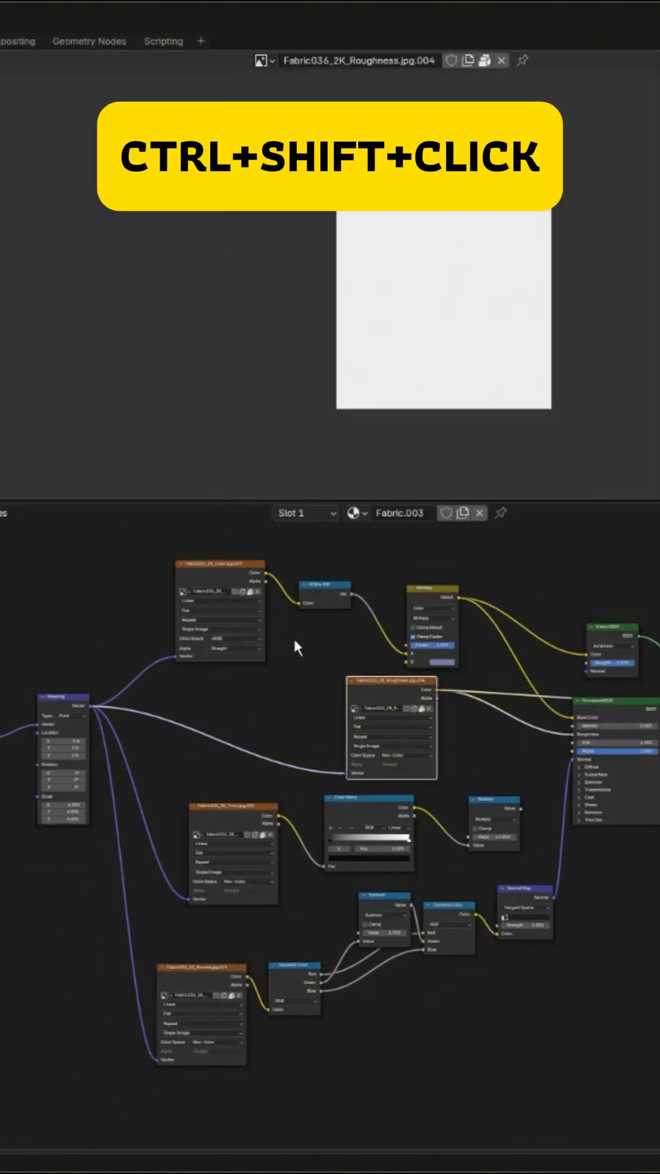
Preview the roughness Image Texture node alone through a Node Wrangler viewer
{"action": "left_click", "coordinate": [232, 977]}
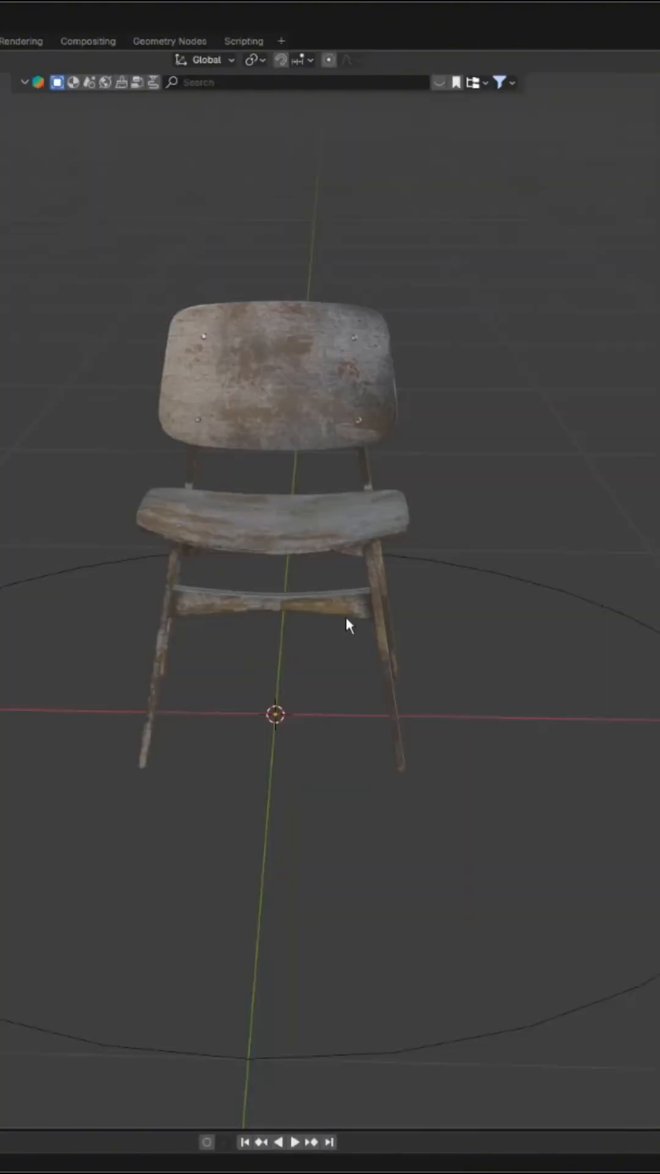
Select the chair and enable Affect Only Origins so transforms move just its origin
{"action": "key", "text": "ctrl+`"}
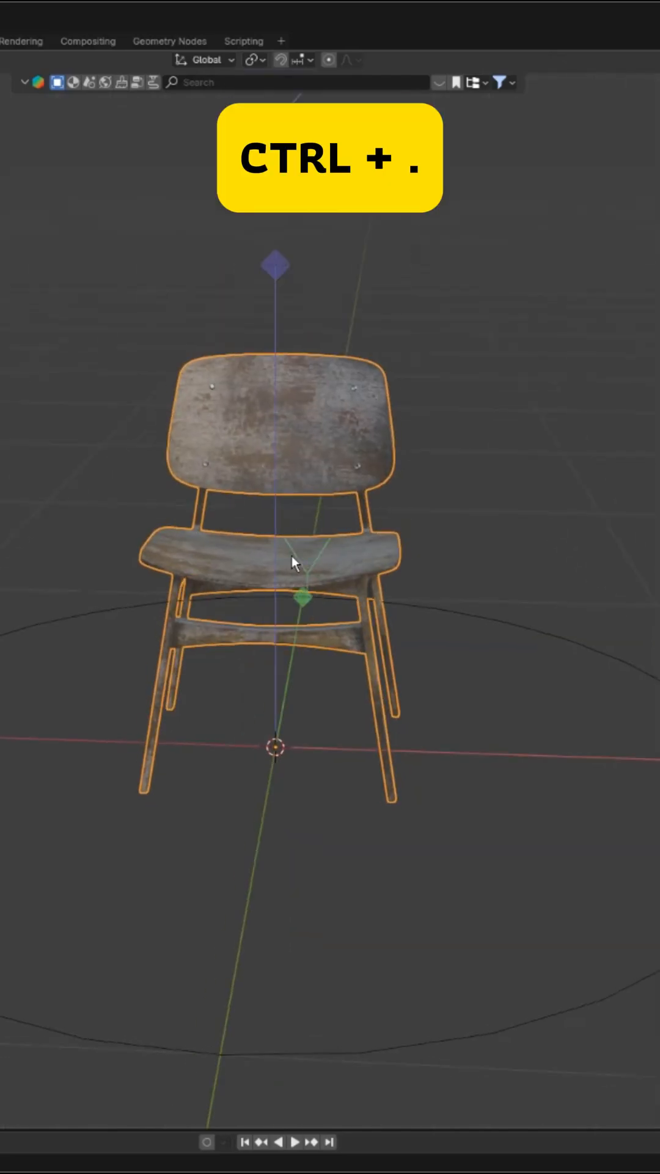
{"action": "key", "text": "ctrl+."}
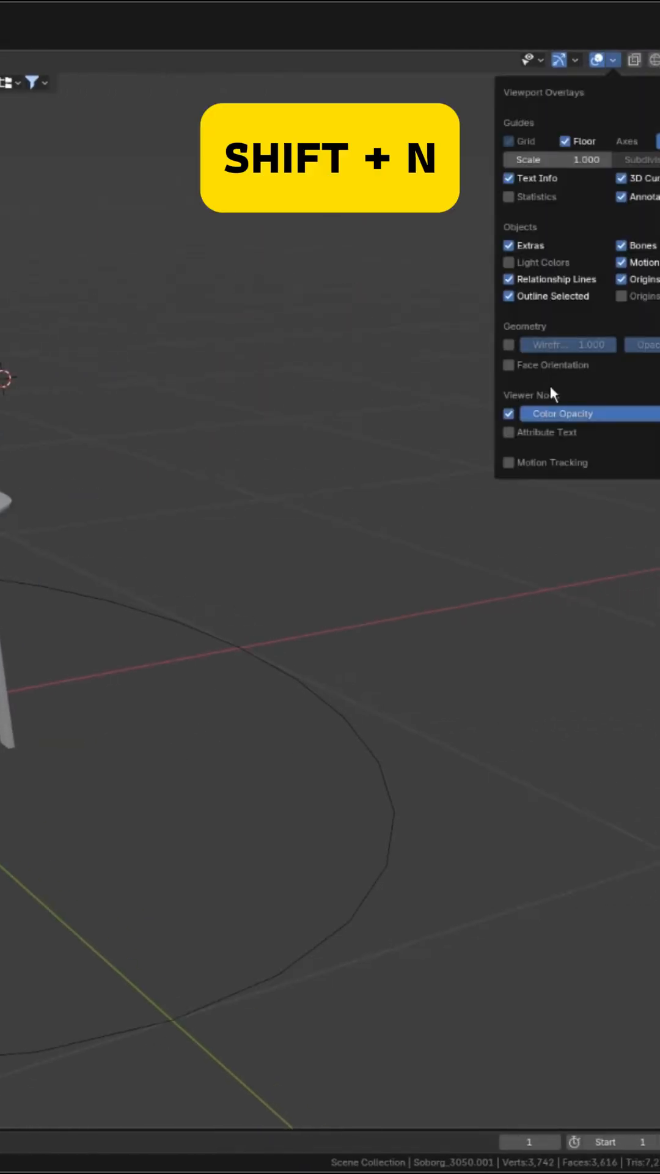
Recalculate the chair's normals outward, then link the yellow cube's material to the other cubes
{"action": "key", "text": "shift+n"}
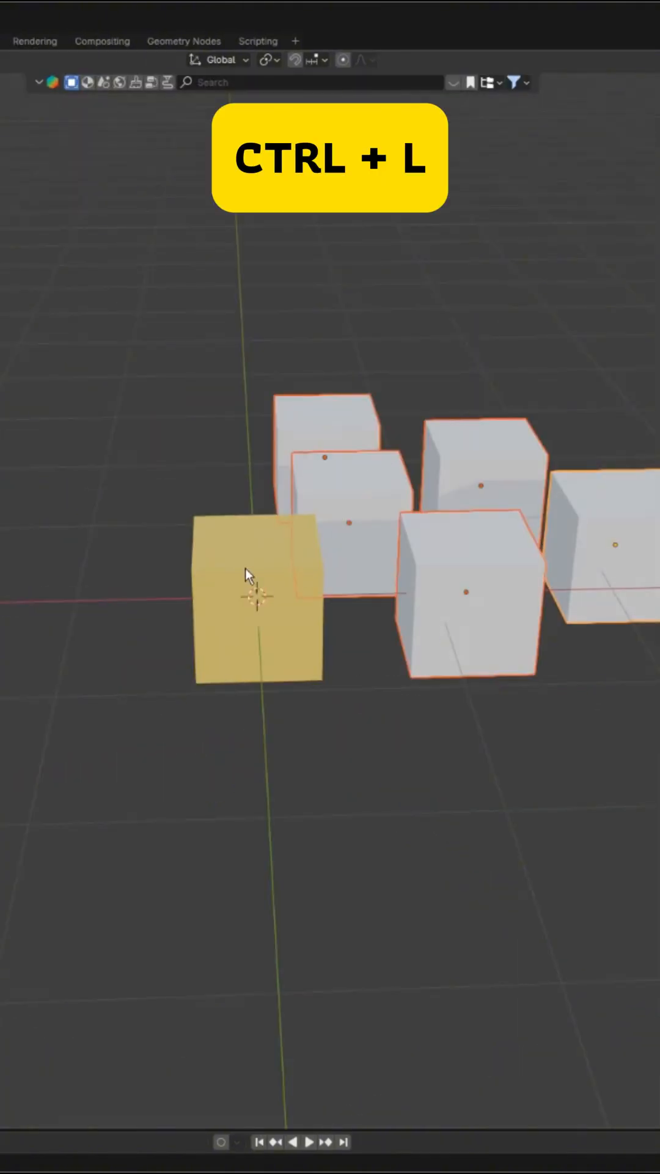
{"action": "key", "text": "ctrl+l"}
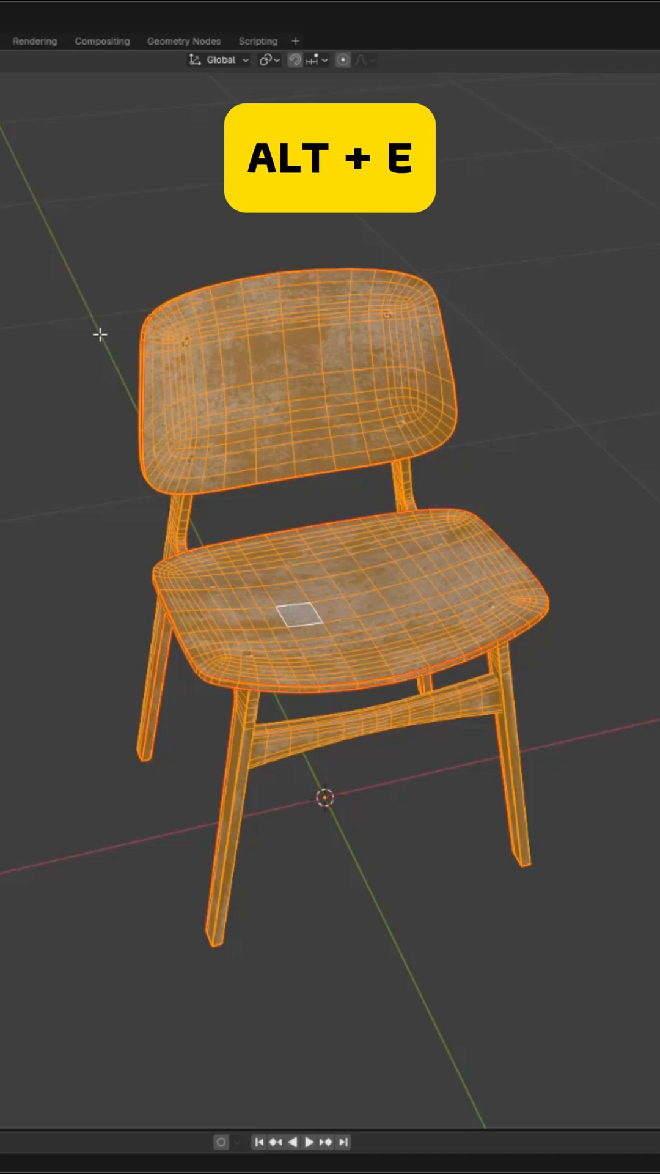
Show the extrude menu, then set the chair's origin to the 3D cursor via Set Origin
{"action": "key", "text": "alt+e"}
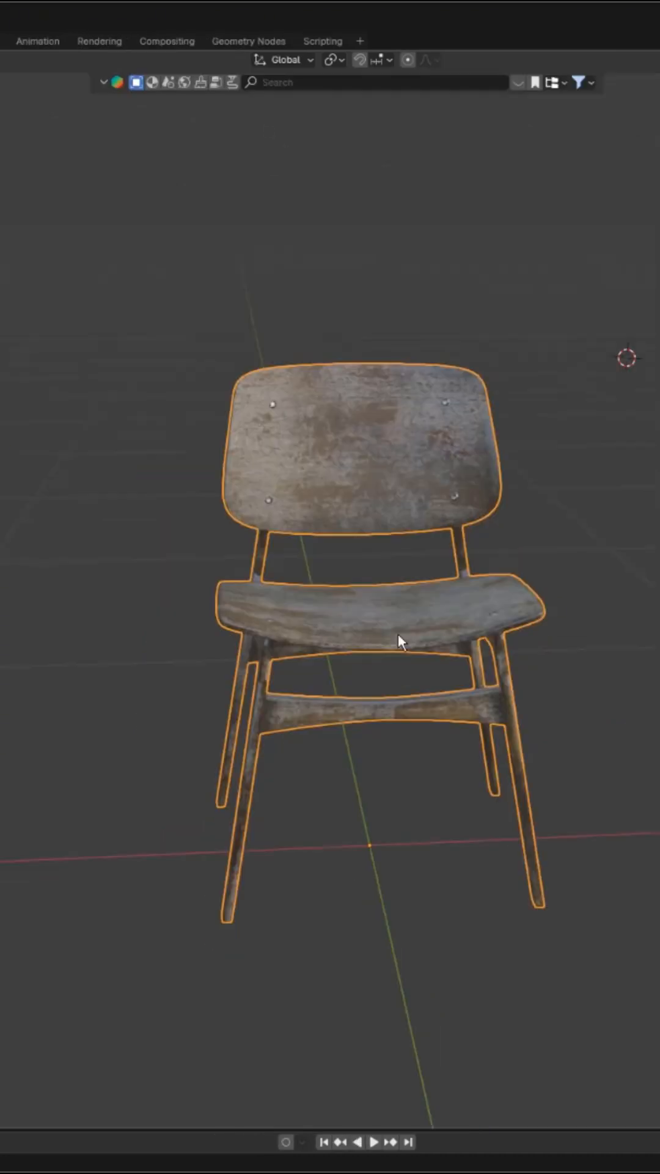
{"action": "right_click", "coordinate": [399, 642]}
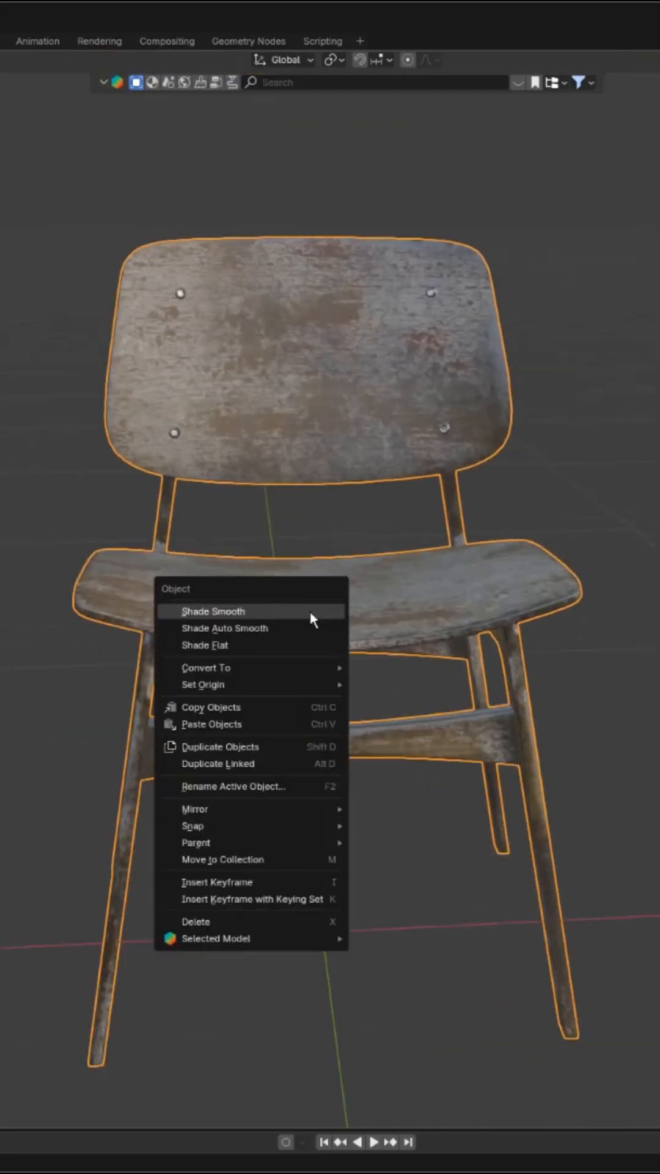
{"action": "mouse_move", "coordinate": [203, 684]}
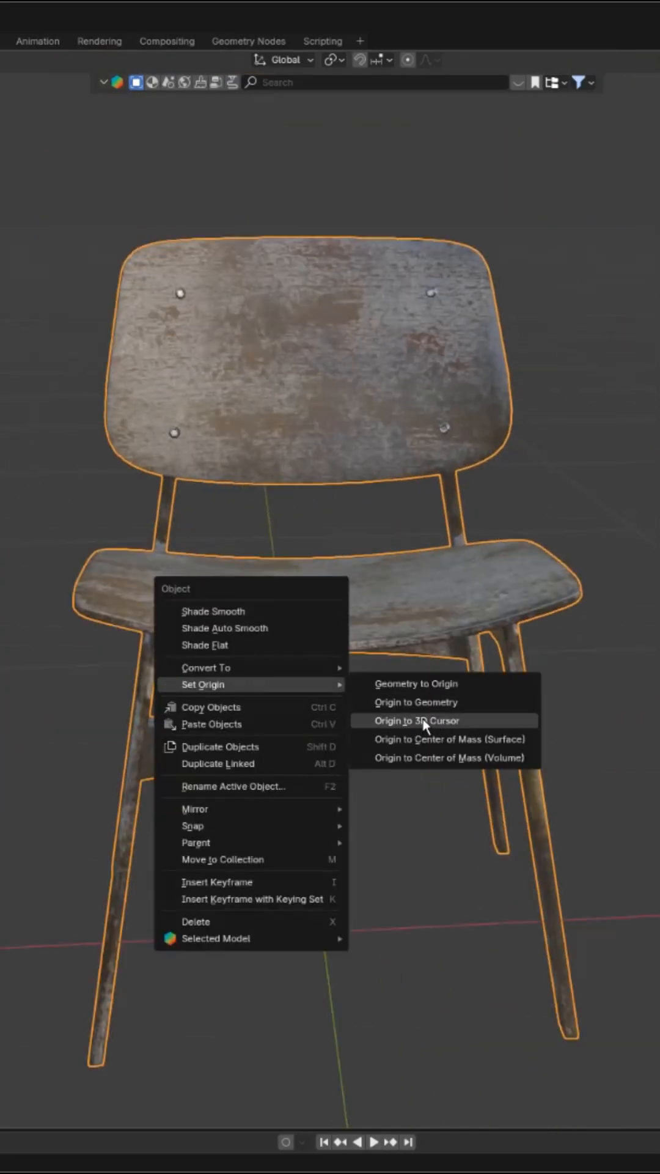
{"action": "left_click", "coordinate": [417, 721]}
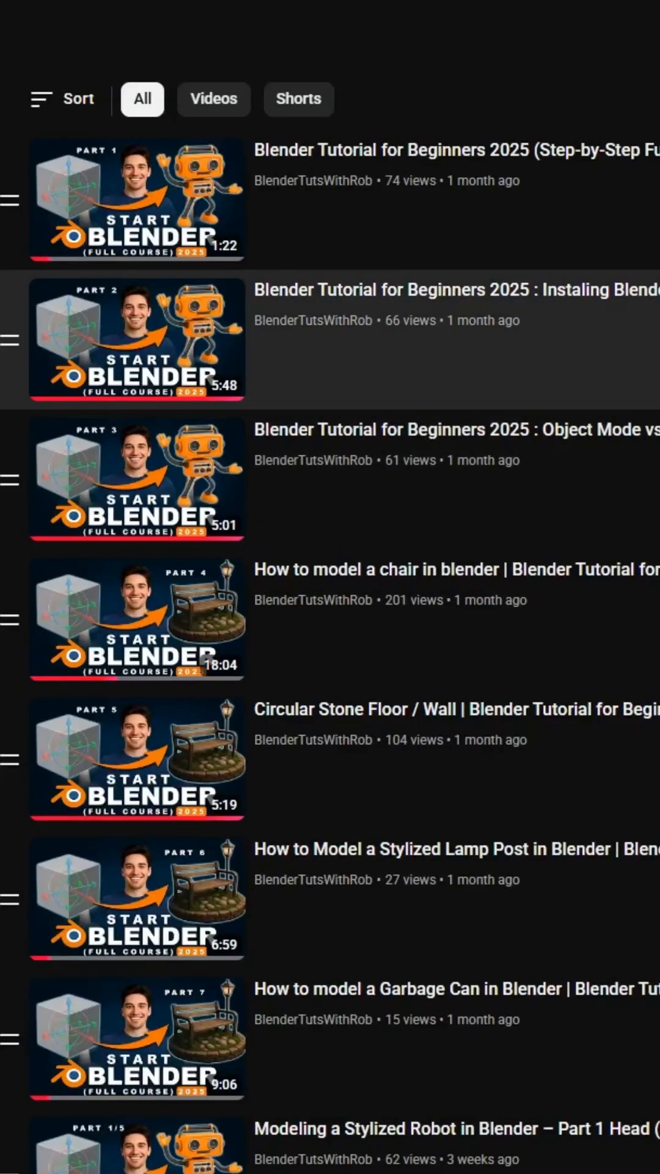
Scroll the Blender tutorials playlist down to the robot modeling and character rigging videos
{"action": "scroll", "scroll_direction": "down", "scroll_amount": 3}
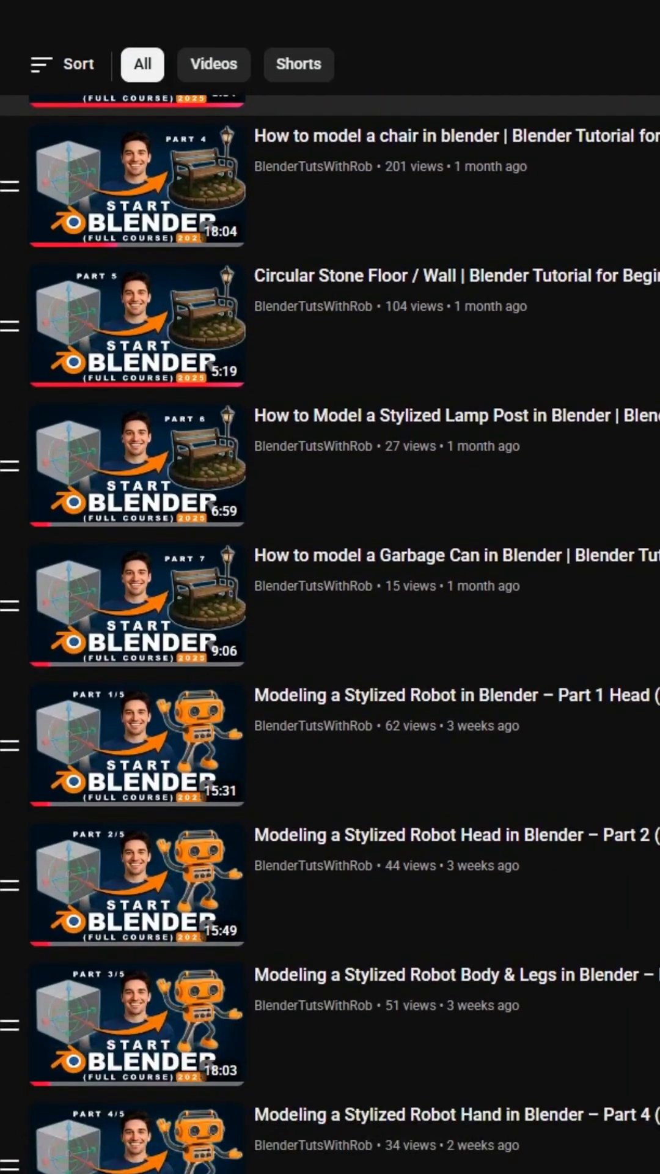
{"action": "scroll", "scroll_direction": "down", "scroll_amount": 3}
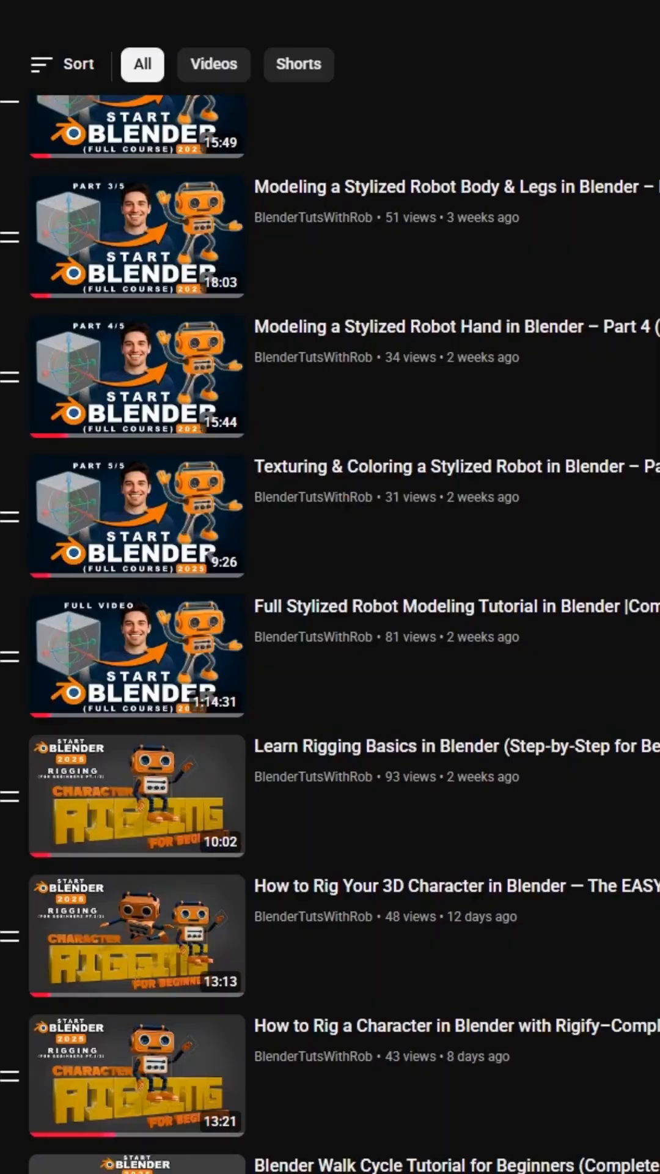